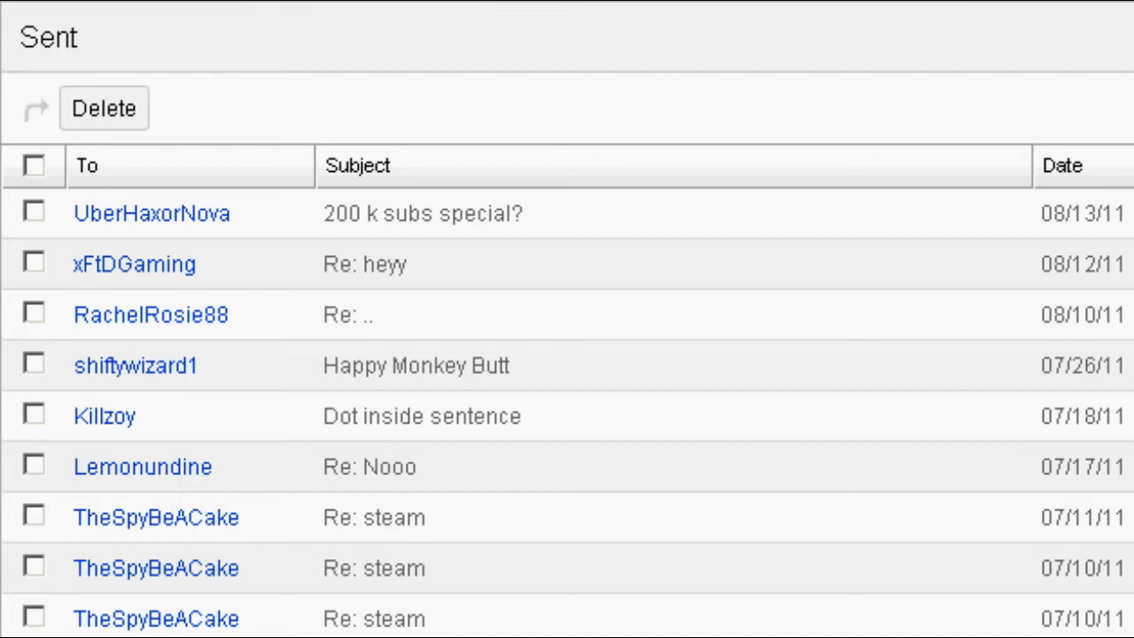
pyautogui.moveTo(487, 274)
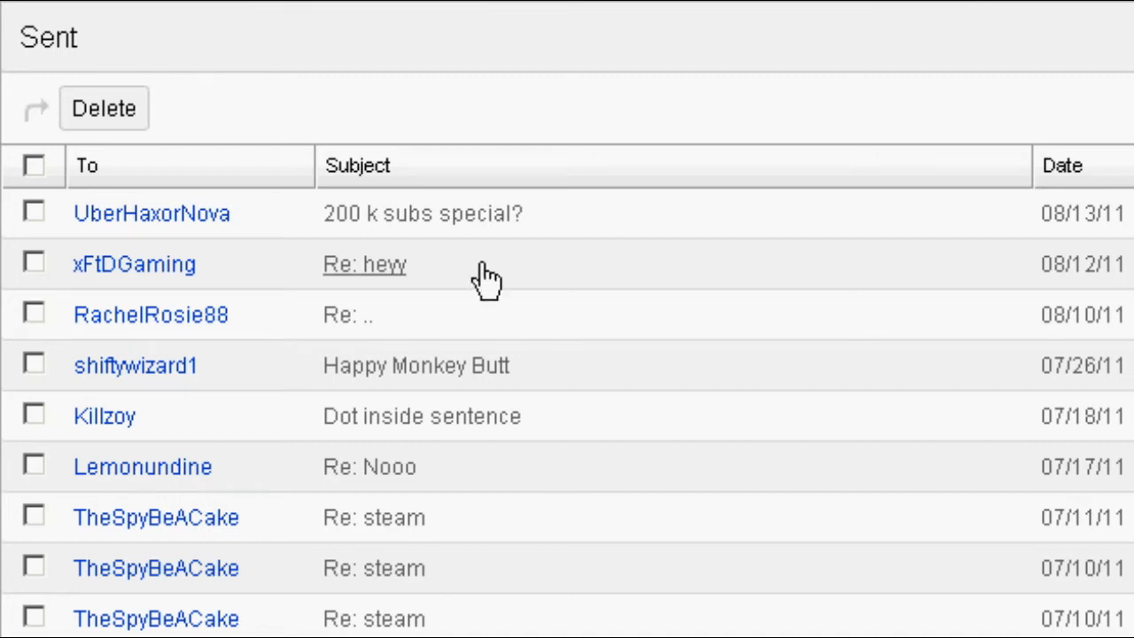
pyautogui.moveTo(422, 213)
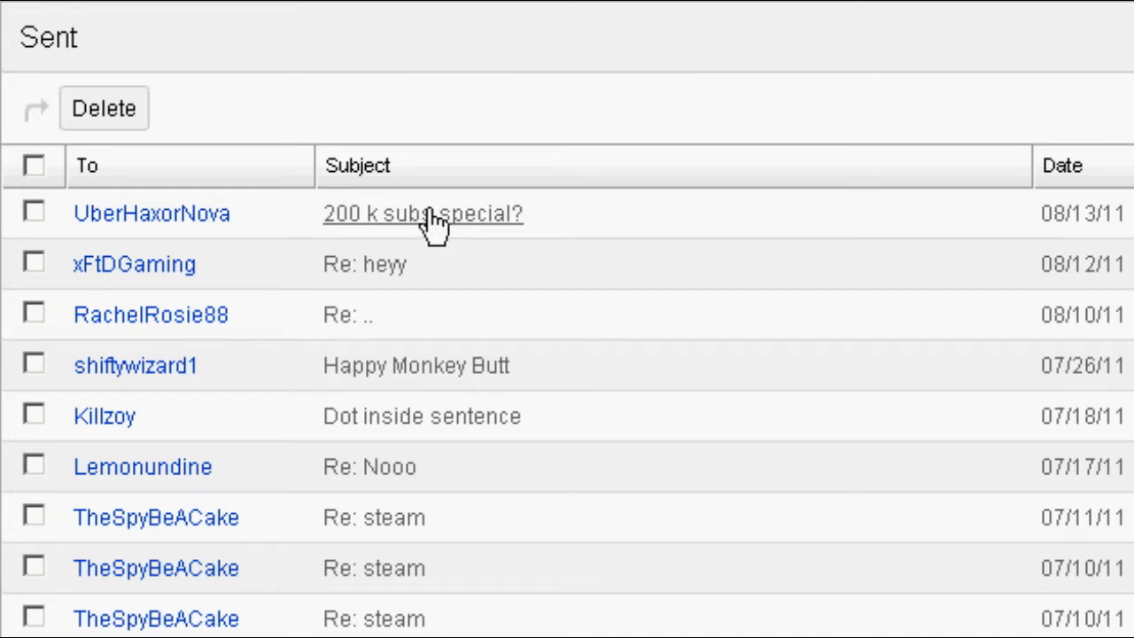
pyautogui.moveTo(255, 223)
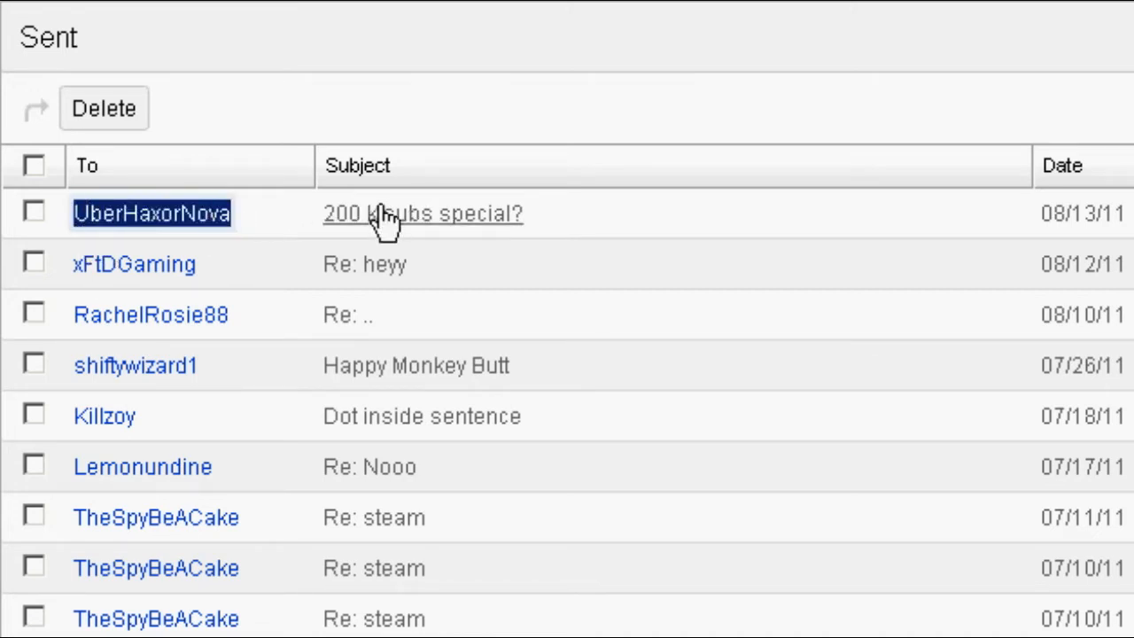
# - Expand the sent '200 k subs special?' message to read its 'Yeah.' reply
pyautogui.click(421, 212)
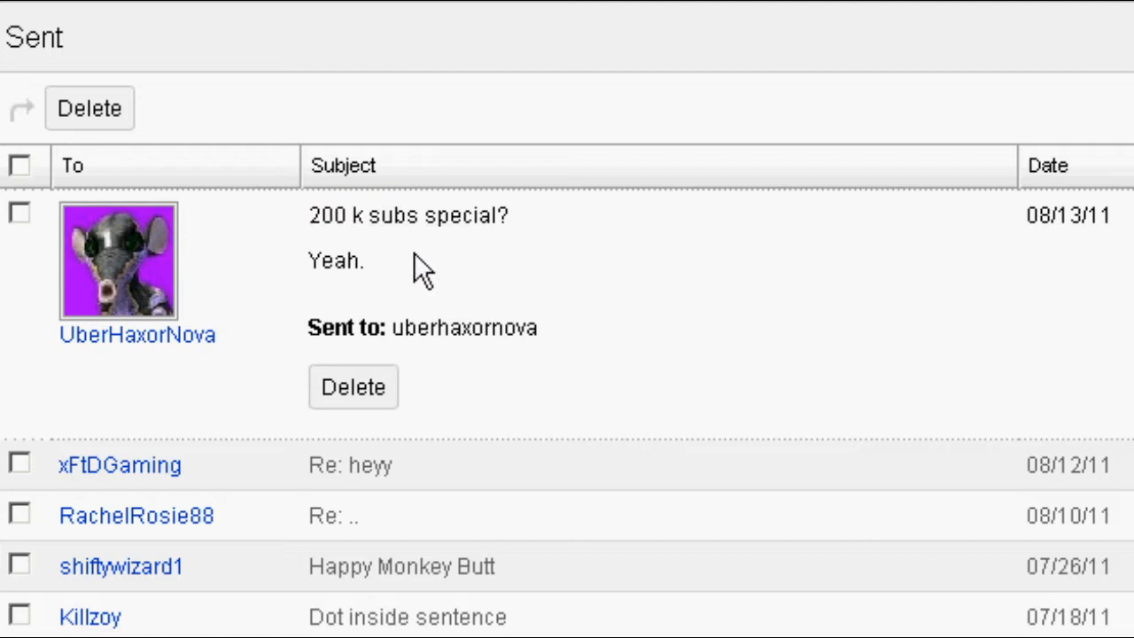
pyautogui.moveTo(429, 169)
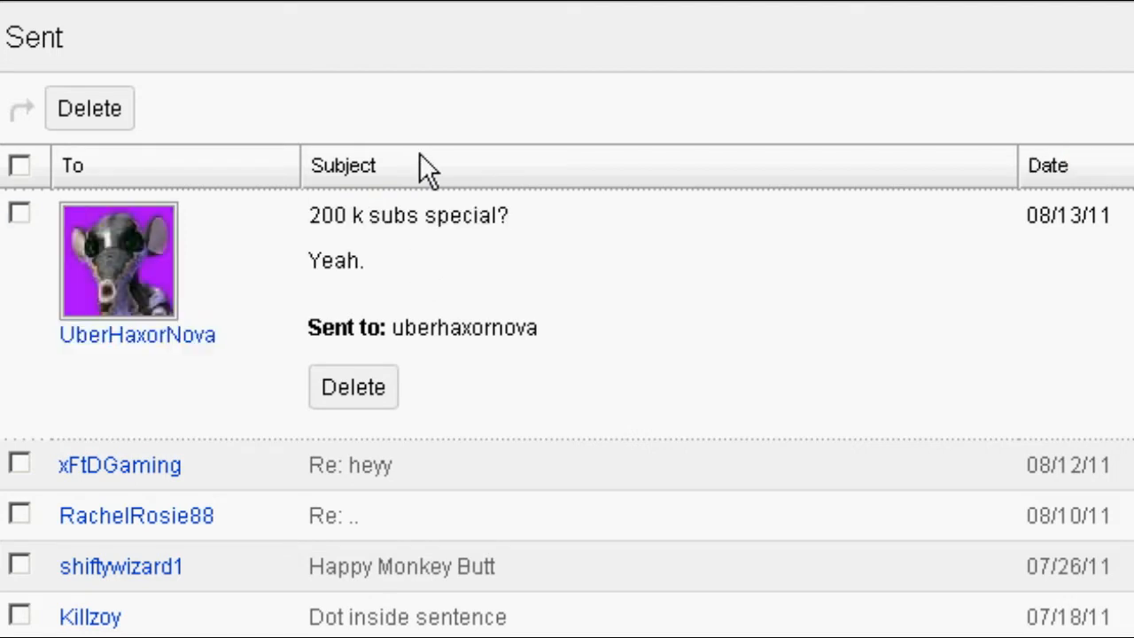
pyautogui.moveTo(206, 204)
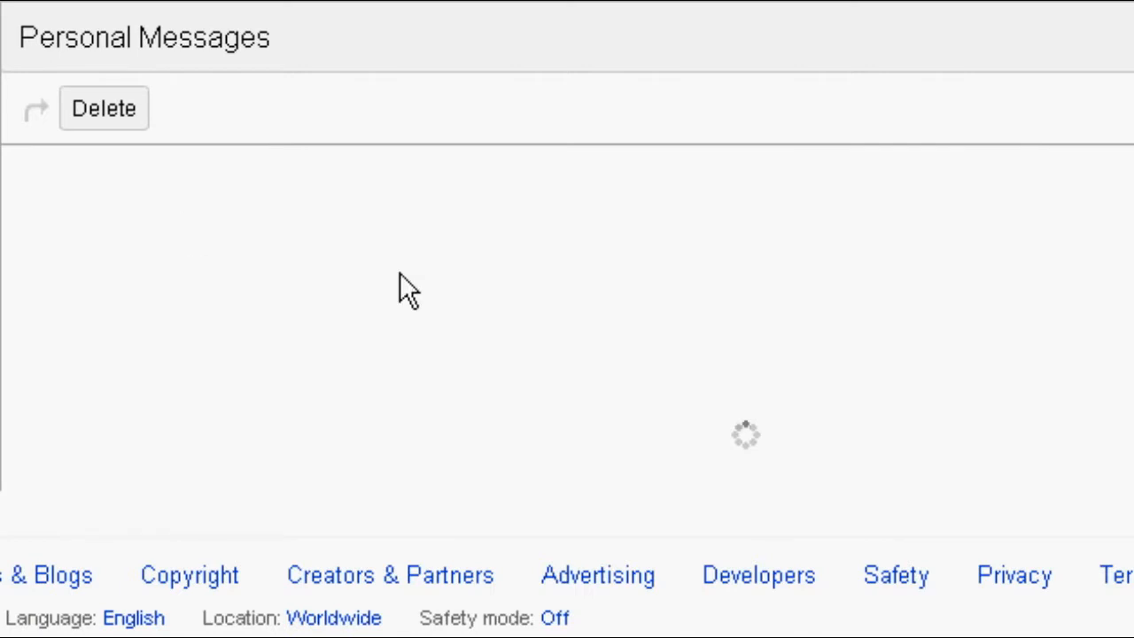
pyautogui.moveTo(493, 305)
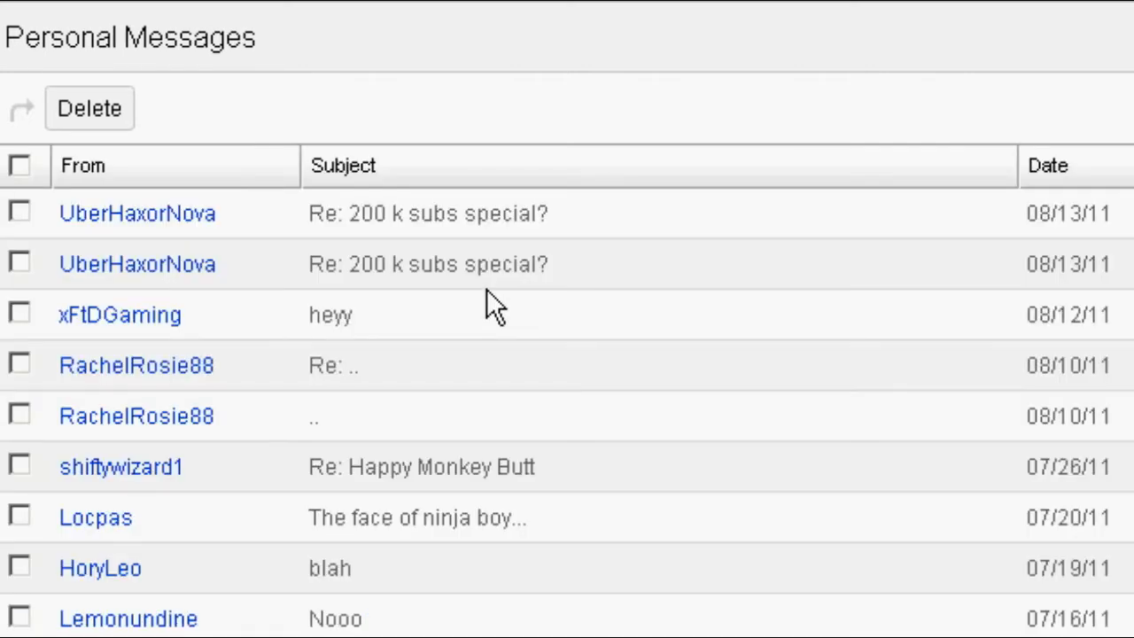
# - Expand UberHaxorNova's second 'Re: 200 k subs special?' inbox reply reading 'patience. yeah.'
pyautogui.click(427, 262)
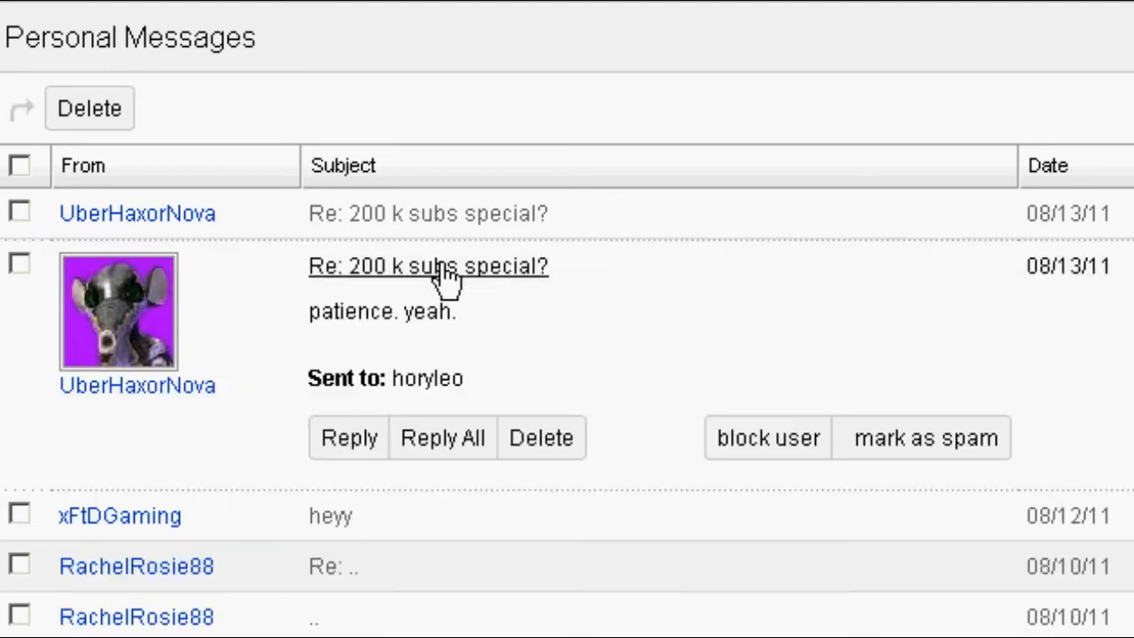
pyautogui.click(425, 212)
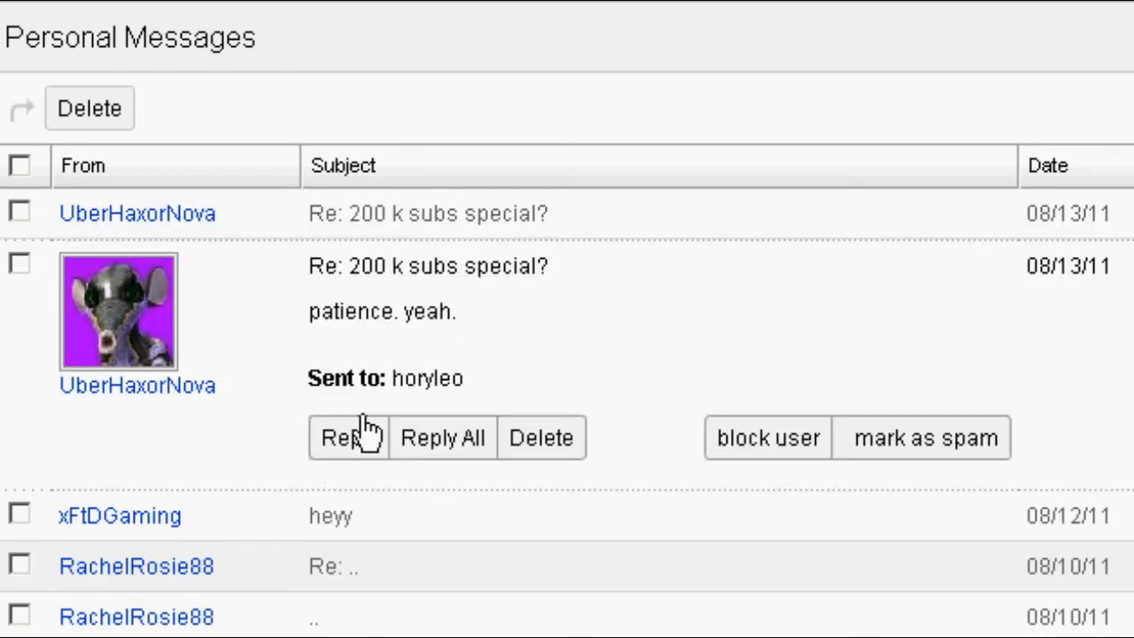
pyautogui.moveTo(399, 266)
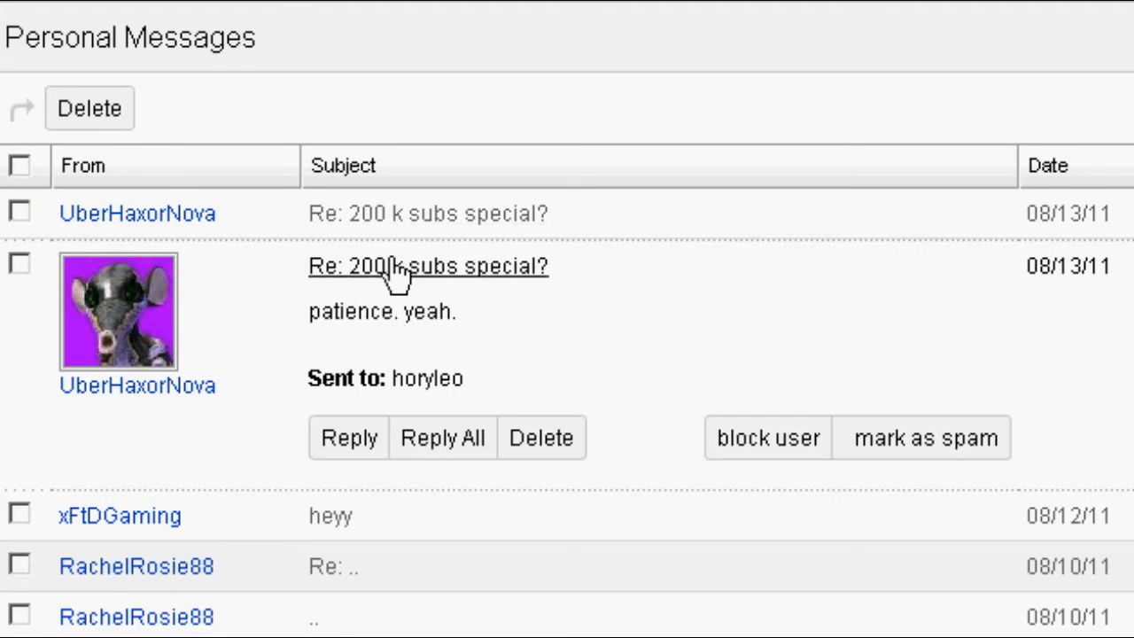